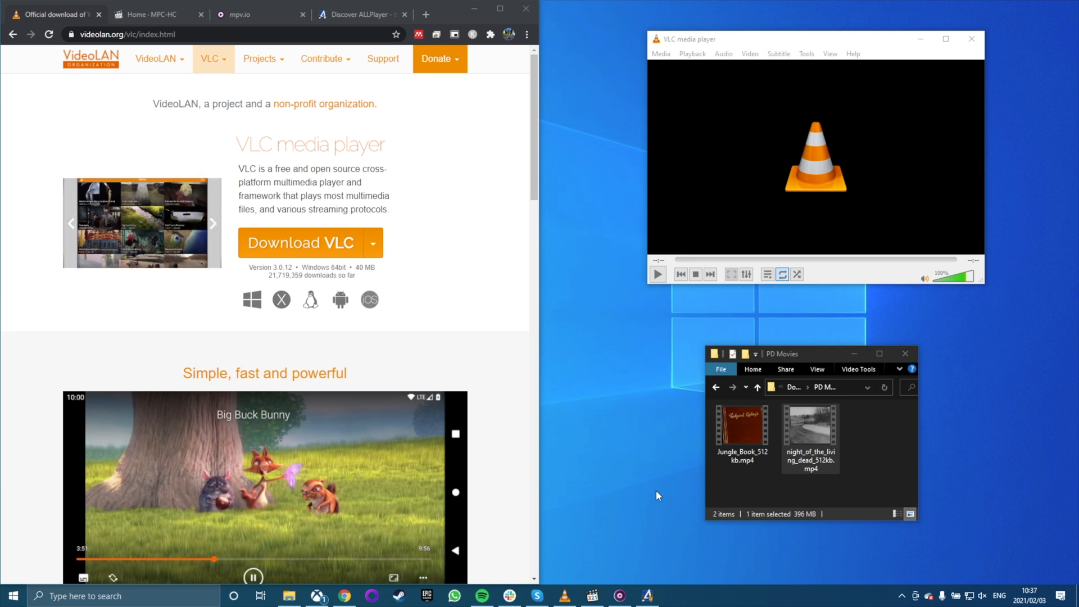
{"action": "mouse_move", "coordinate": [464, 163]}
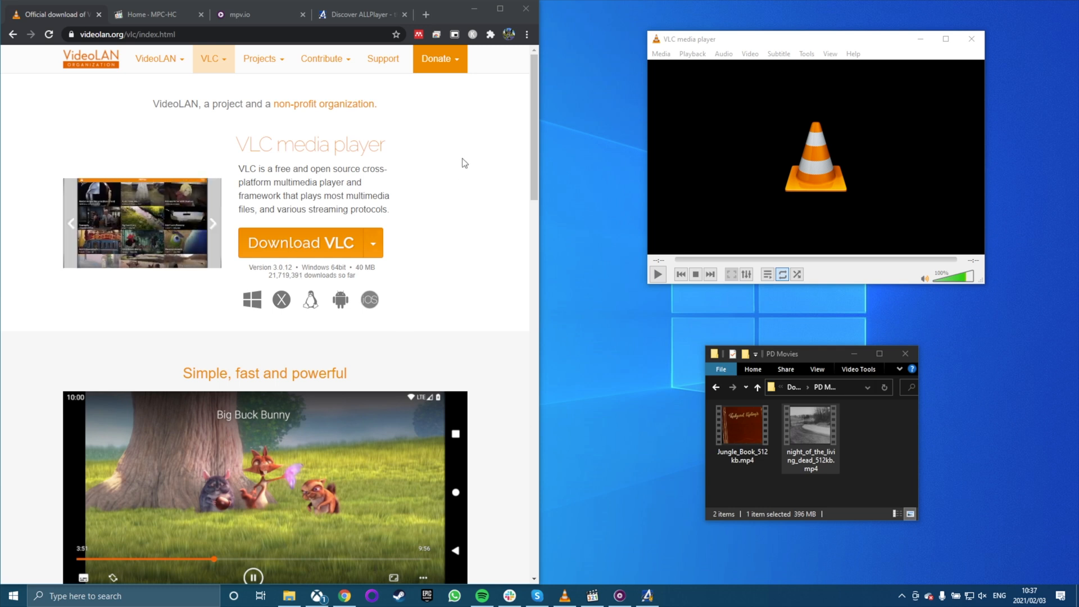
Step: Scroll down through the VLC download page on videolan.org
{"action": "scroll", "scroll_direction": "down", "scroll_amount": 3}
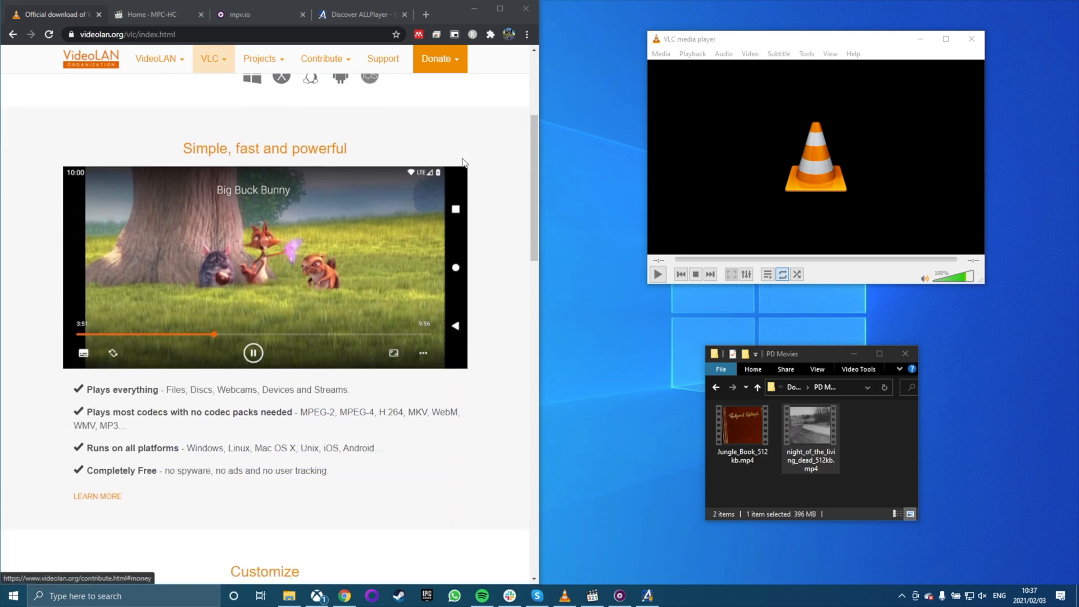
{"action": "scroll", "scroll_direction": "down", "scroll_amount": 3}
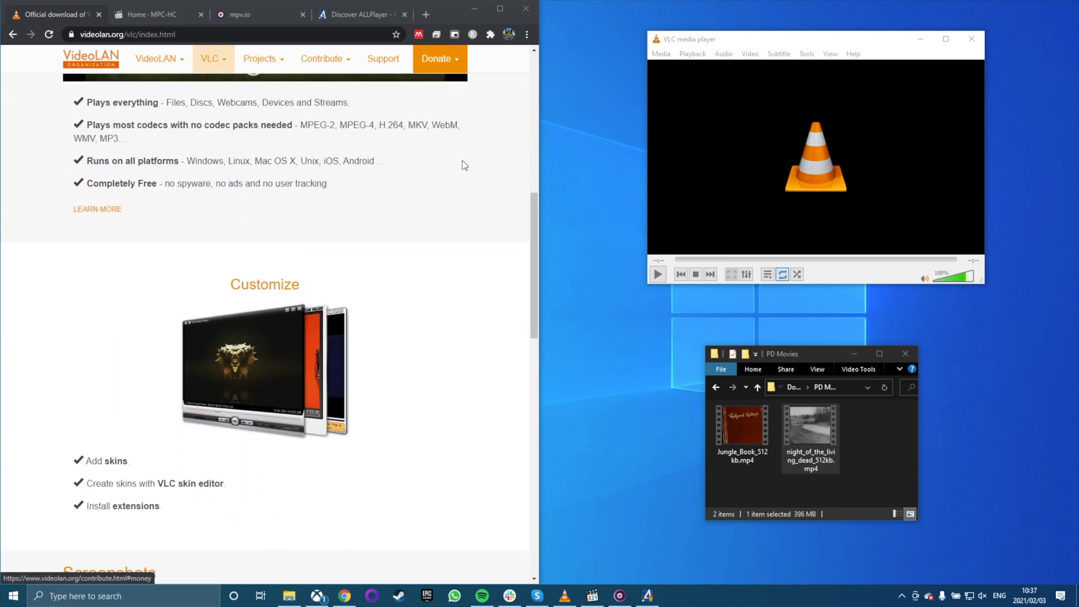
{"action": "scroll", "scroll_direction": "down", "scroll_amount": 3}
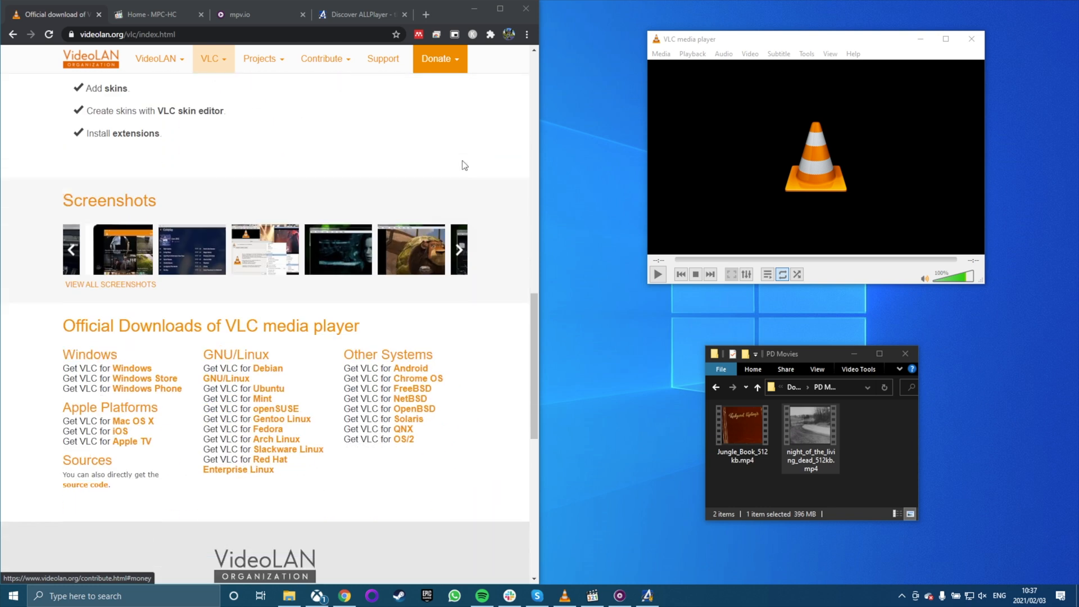
{"action": "scroll", "scroll_direction": "down", "scroll_amount": 3}
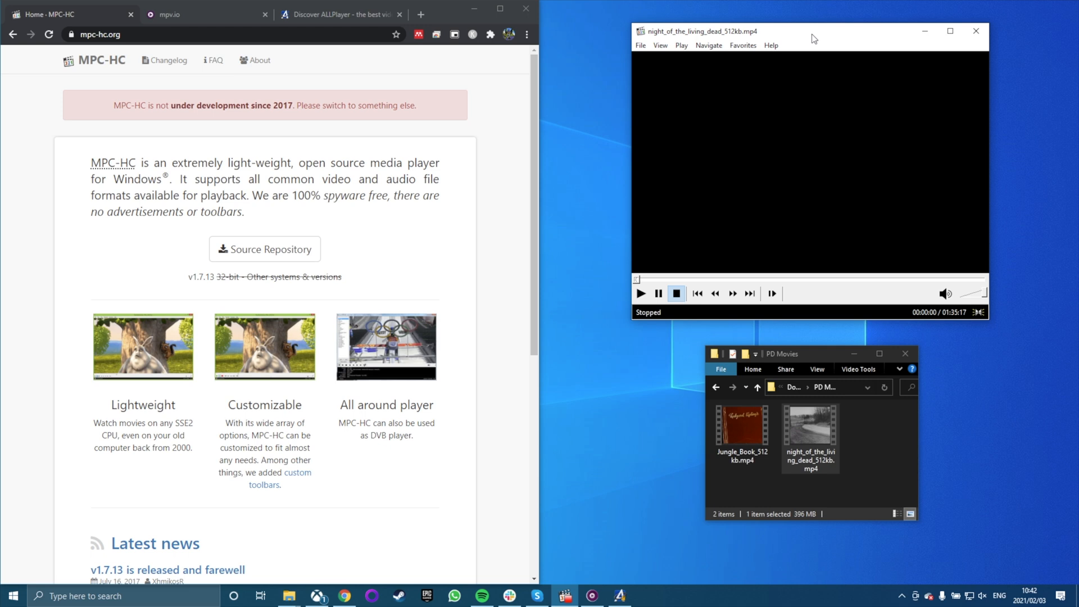
{"action": "scroll", "scroll_direction": "down", "scroll_amount": 3}
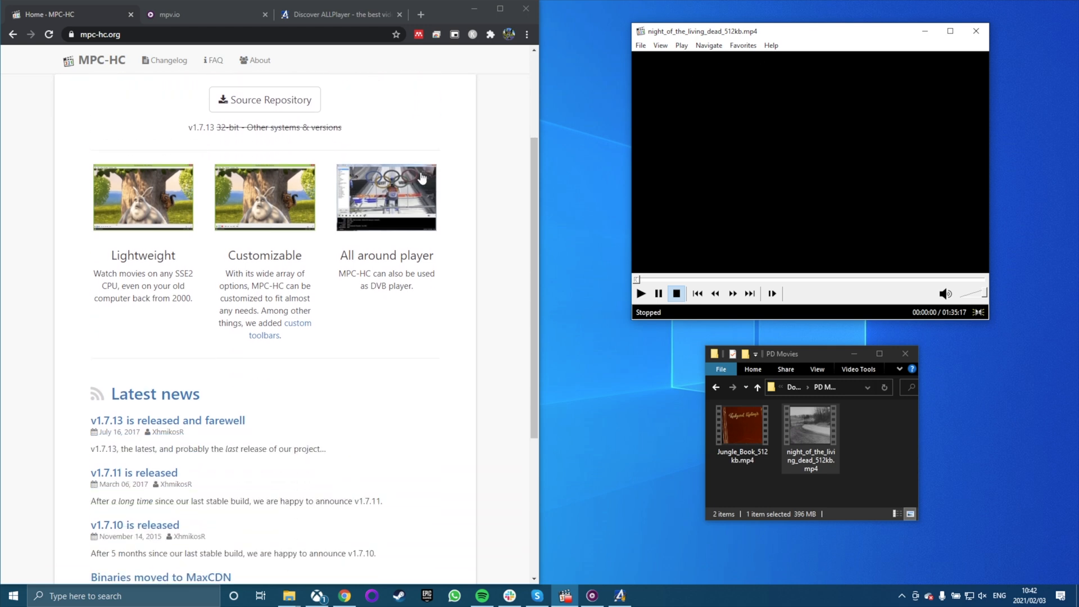
{"action": "scroll", "scroll_direction": "down", "scroll_amount": 3}
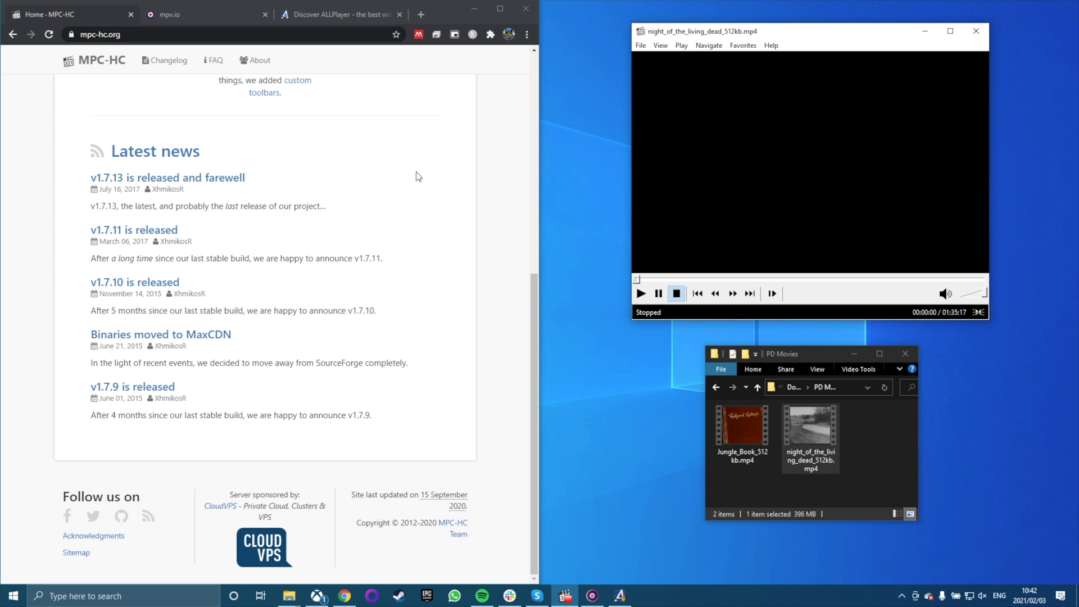
{"action": "scroll", "scroll_direction": "up", "scroll_amount": 3}
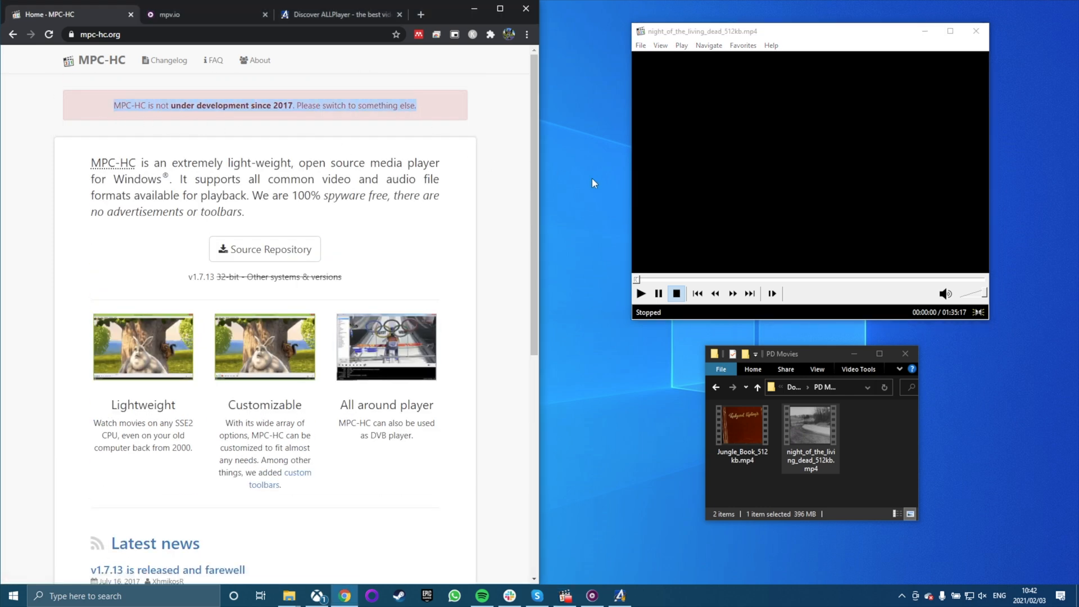
Step: Play Jungle Book in MPC-HC and jump about 41 minutes in
{"action": "left_click", "coordinate": [742, 431]}
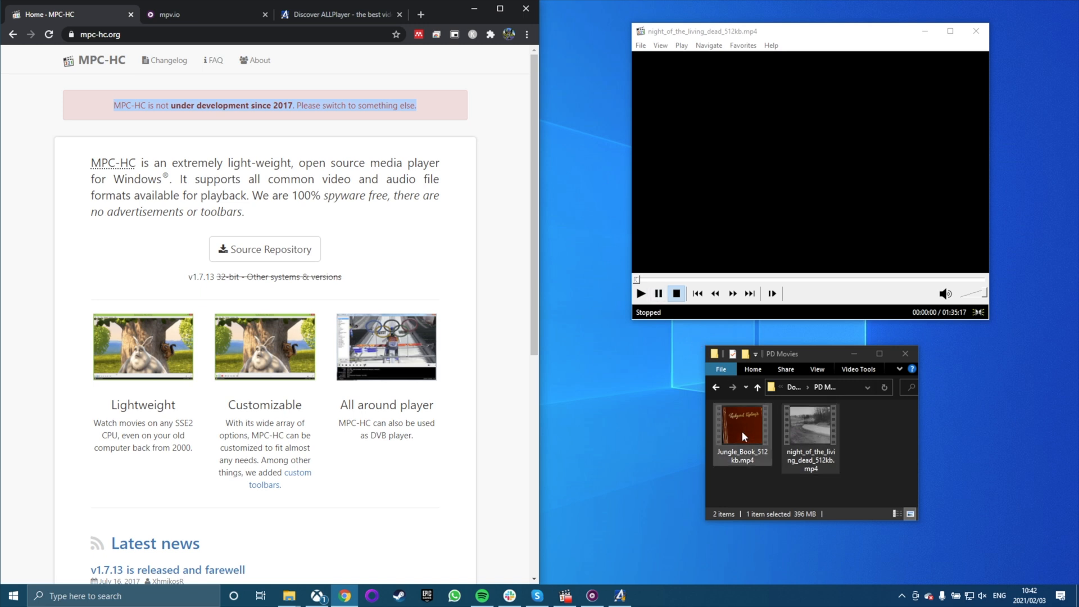
{"action": "double_click", "coordinate": [742, 428]}
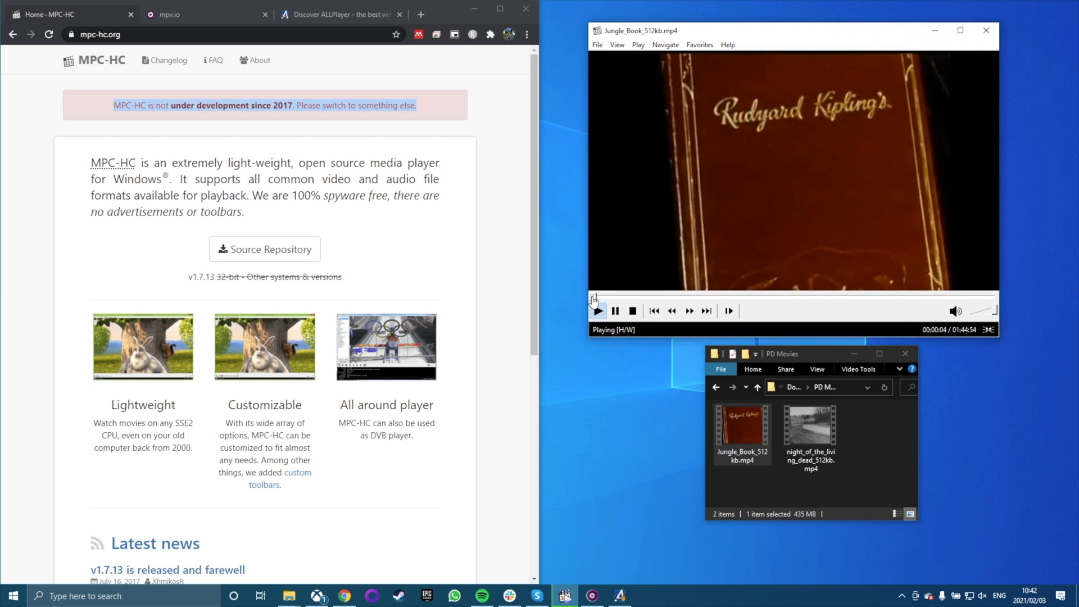
{"action": "left_click_drag", "start_coordinate": [593, 297], "coordinate": [679, 297]}
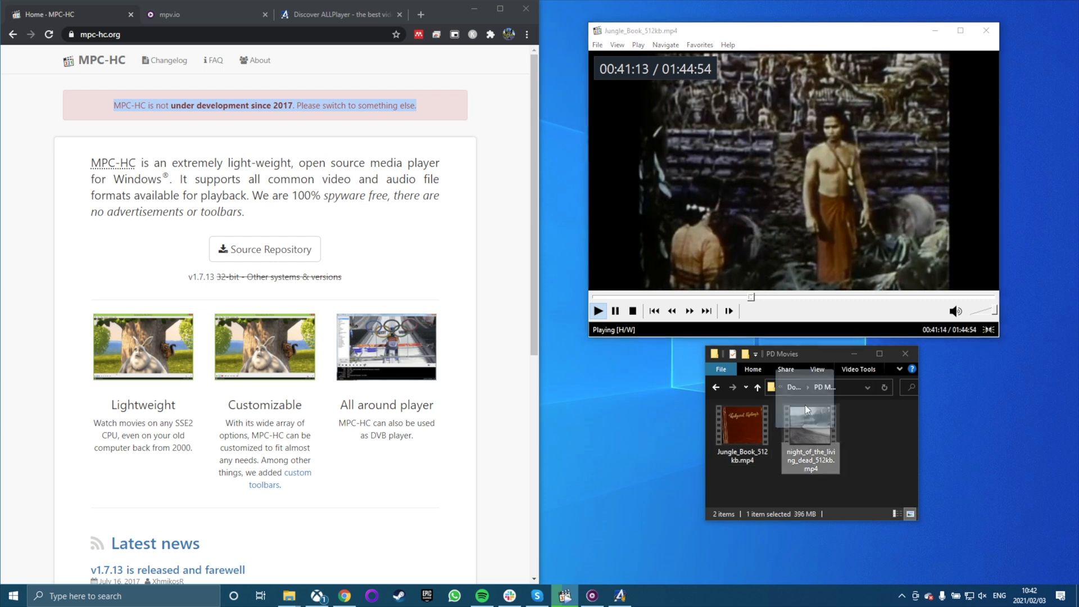
Step: Play Night of the Living Dead in MPC-HC and skip further ahead
{"action": "double_click", "coordinate": [810, 419]}
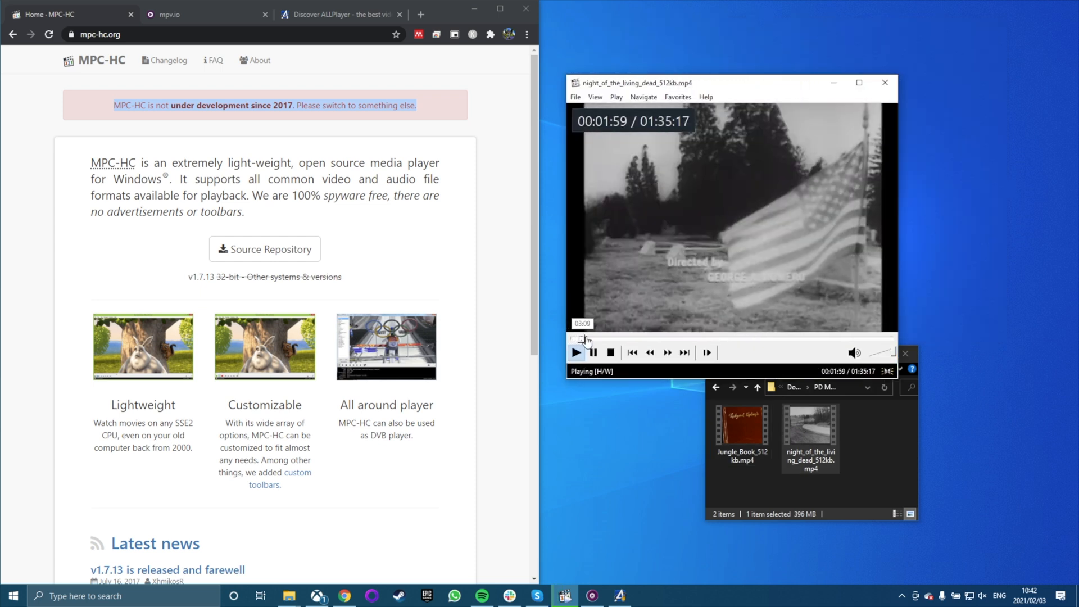
{"action": "left_click_drag", "start_coordinate": [581, 339], "coordinate": [714, 339]}
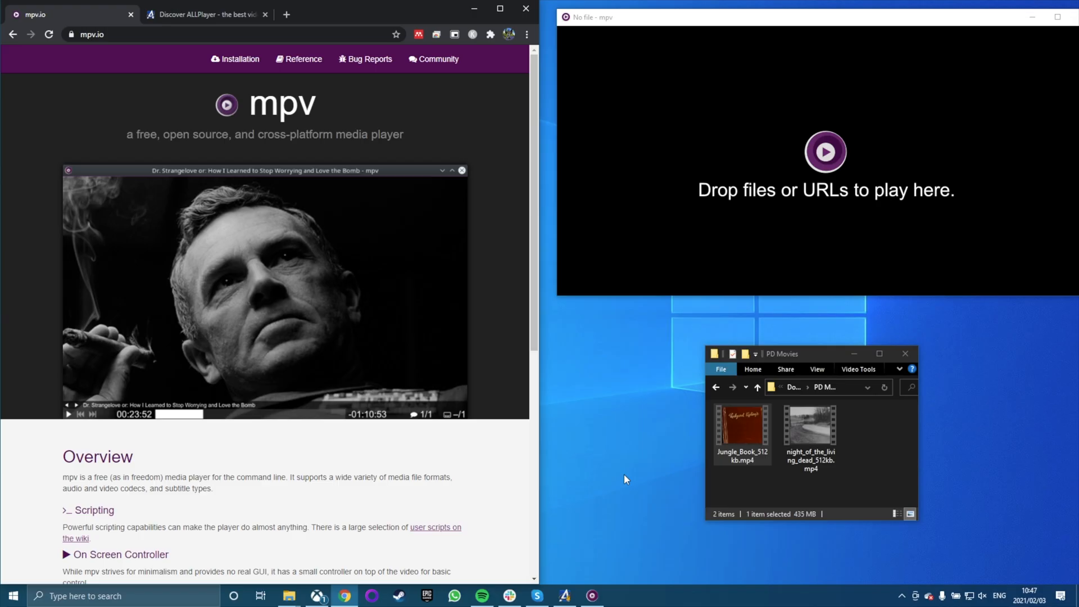
{"action": "scroll", "scroll_direction": "down", "scroll_amount": 3}
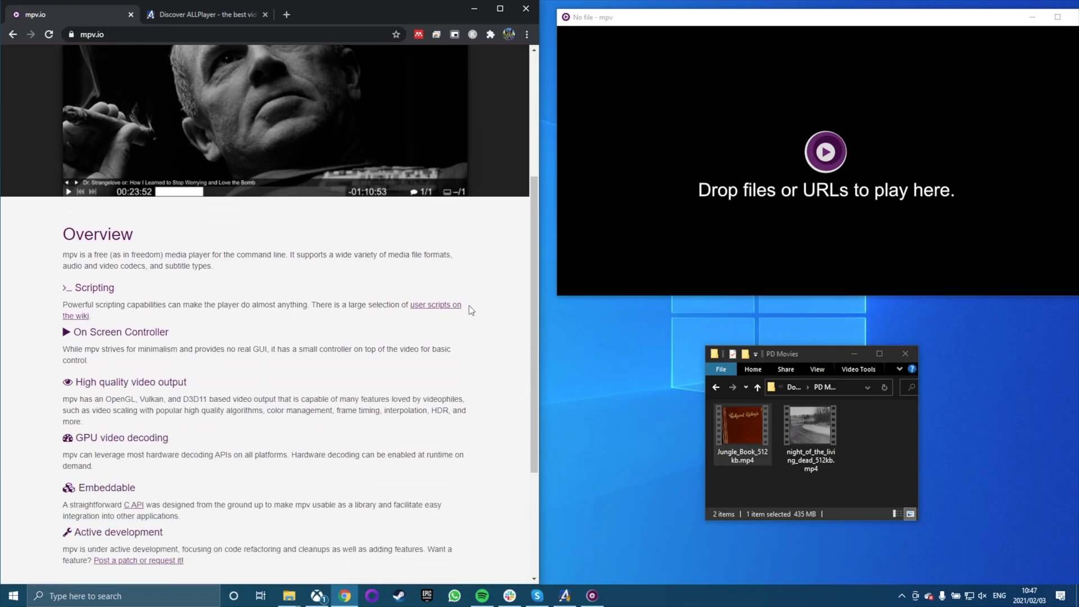
{"action": "scroll", "scroll_direction": "down", "scroll_amount": 3}
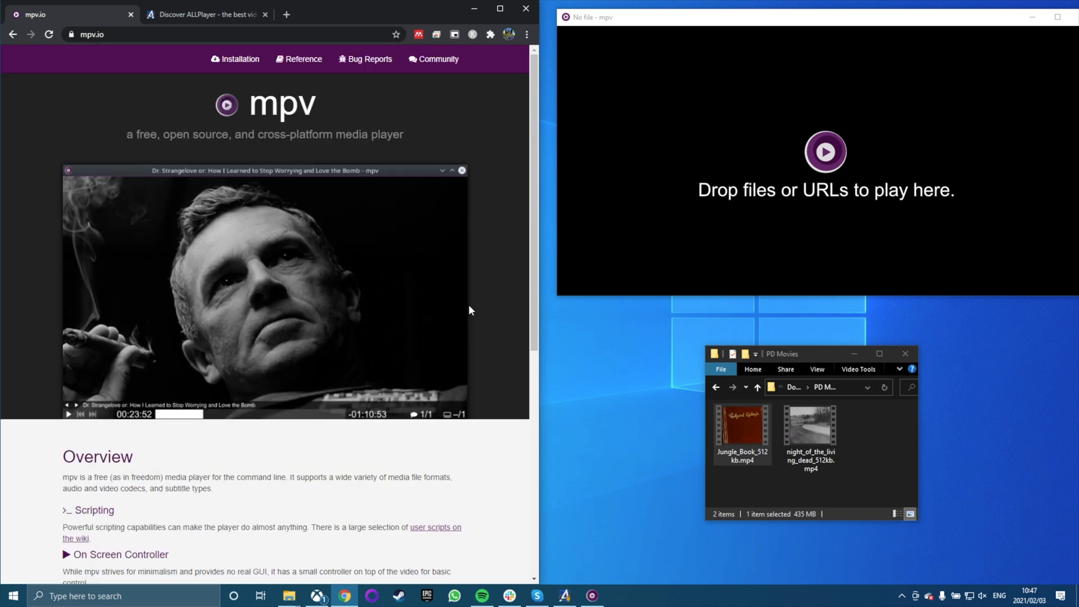
{"action": "left_click", "coordinate": [742, 427]}
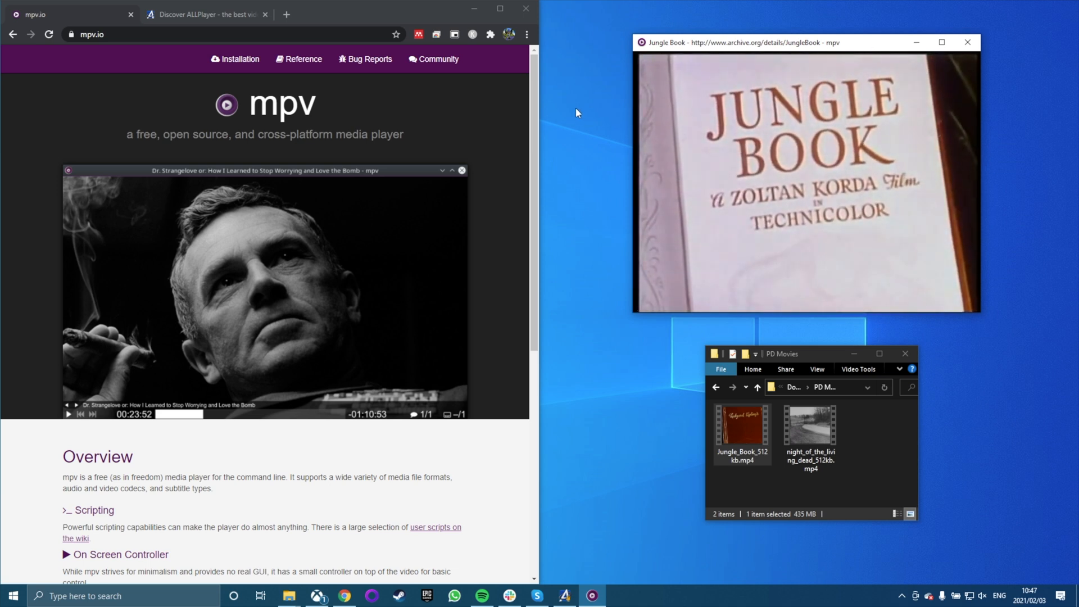
{"action": "mouse_move", "coordinate": [655, 148]}
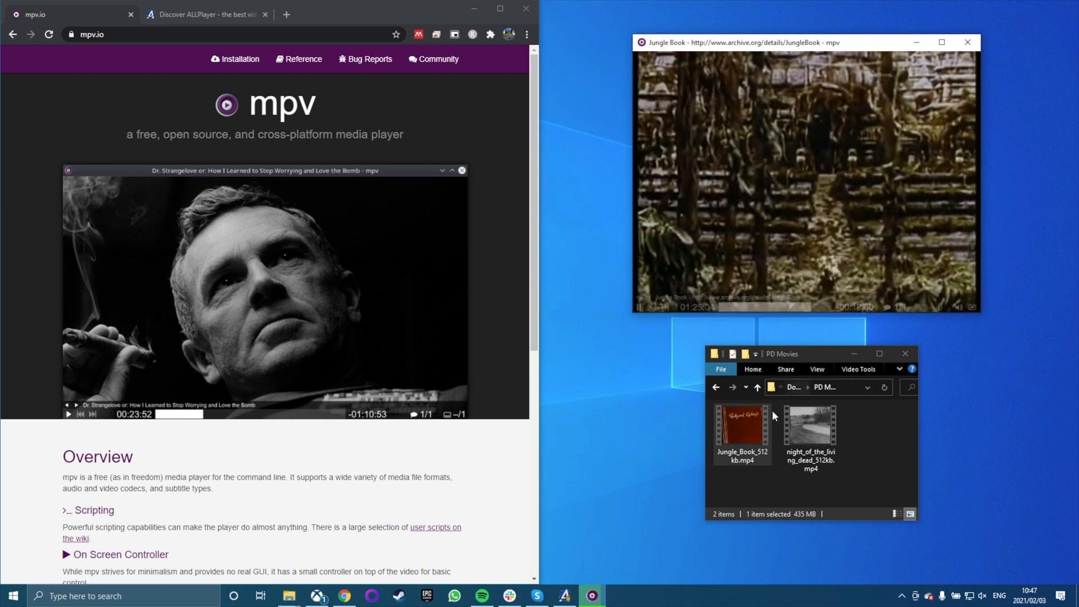
Step: Play Jungle_Book_512kb.mp4 in mpv
{"action": "double_click", "coordinate": [811, 431]}
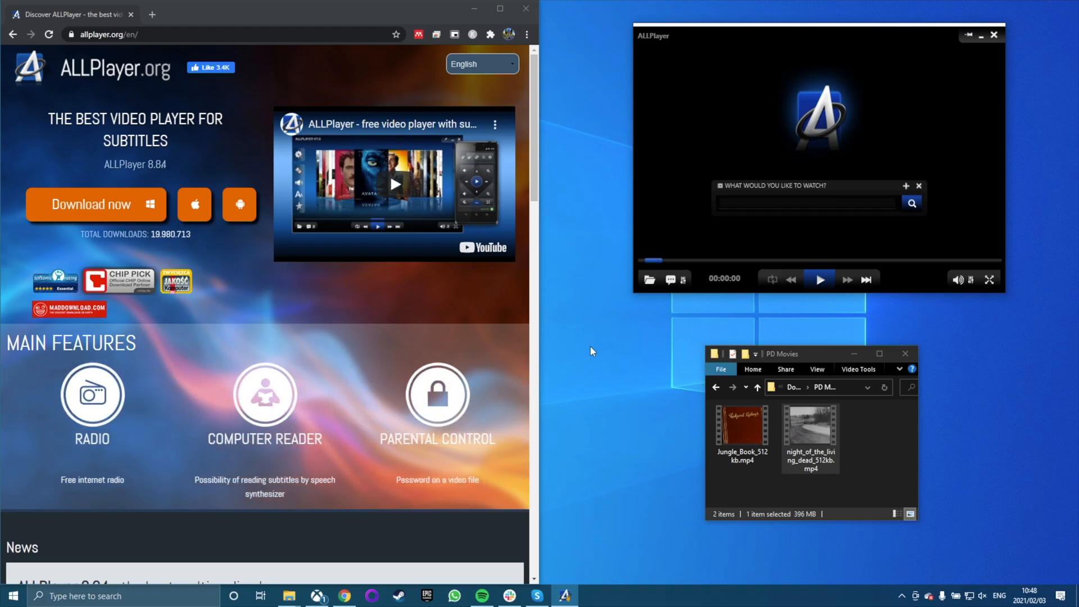
{"action": "scroll", "scroll_direction": "down", "scroll_amount": 3}
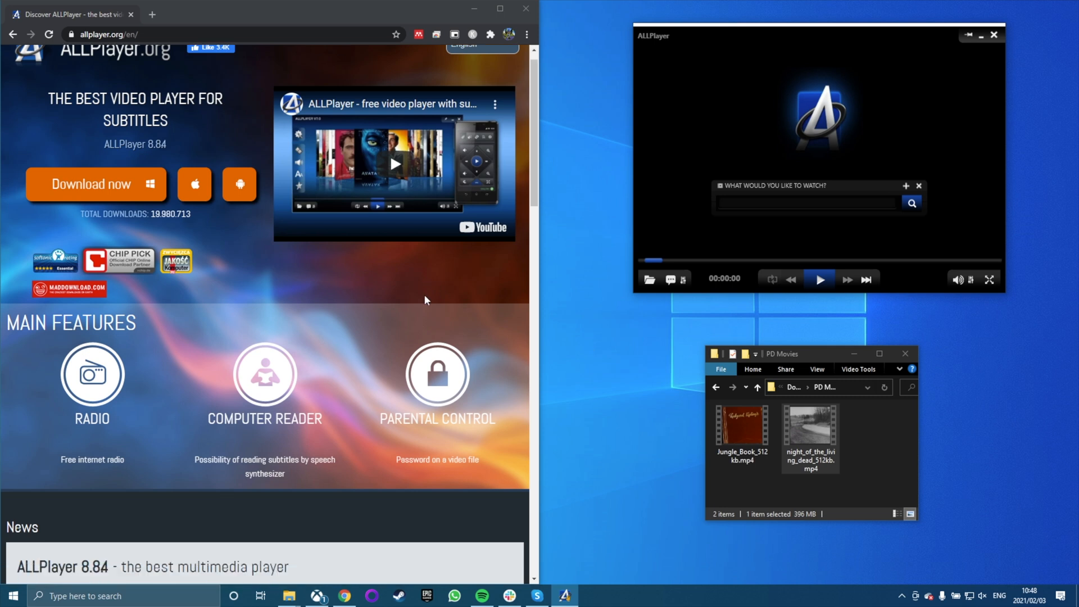
{"action": "scroll", "scroll_direction": "down", "scroll_amount": 3}
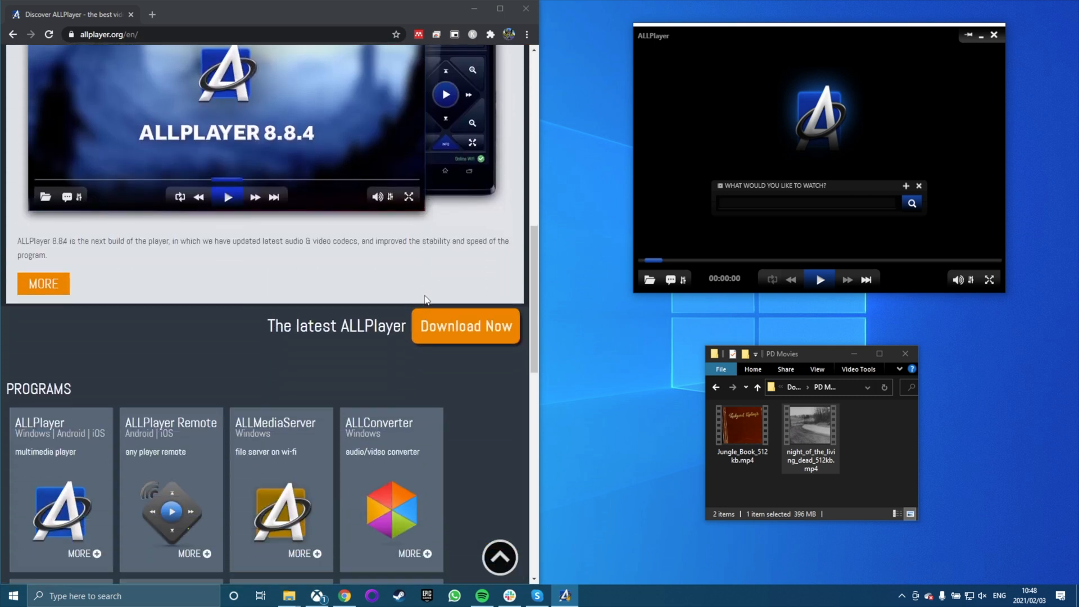
{"action": "scroll", "scroll_direction": "down", "scroll_amount": 3}
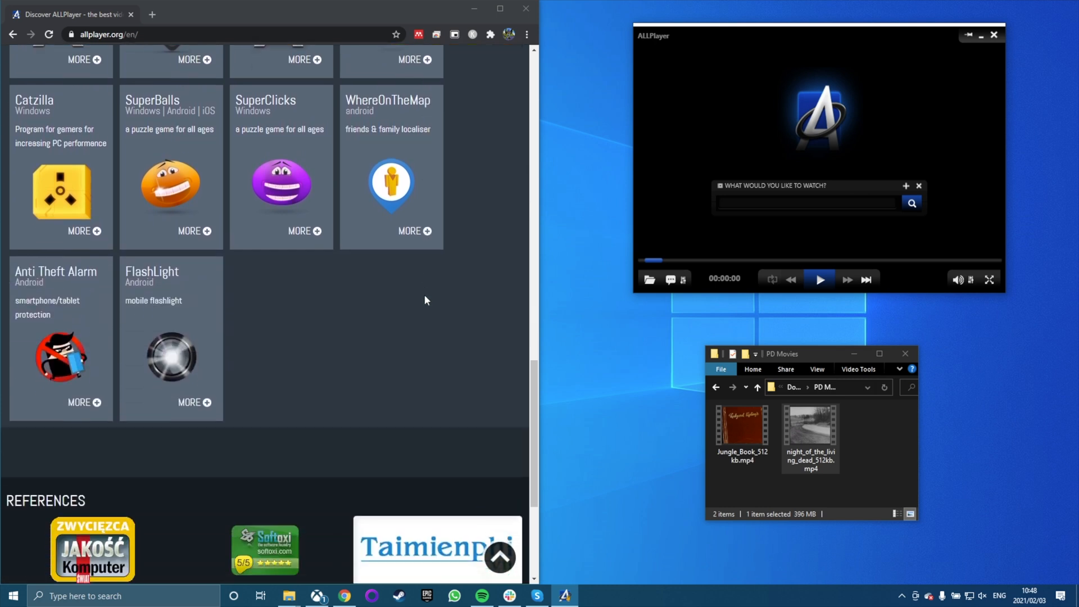
{"action": "scroll", "scroll_direction": "down", "scroll_amount": 3}
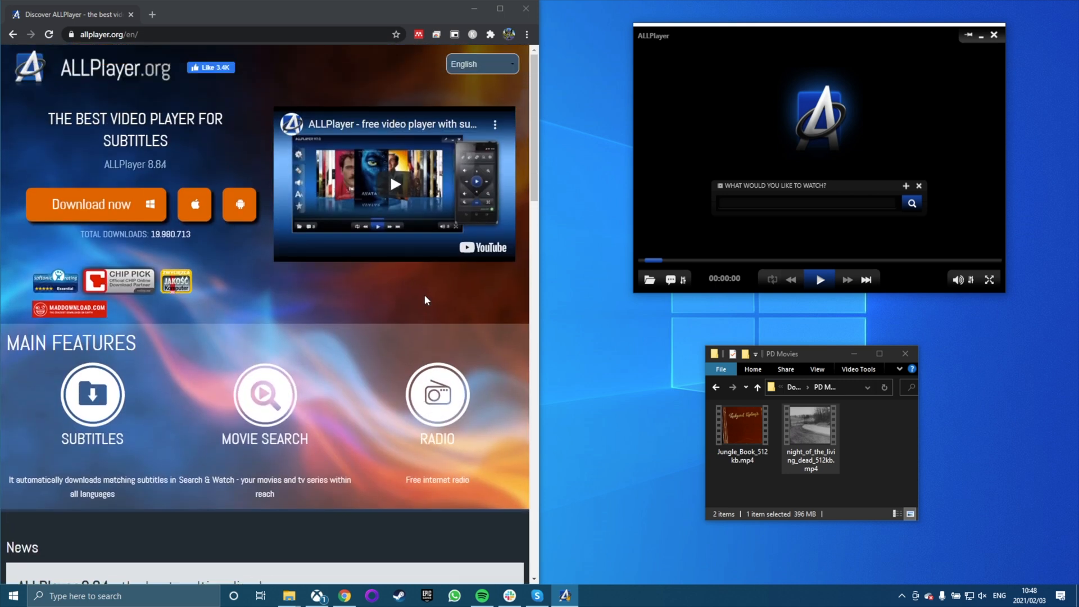
Step: Play Night of the Living Dead in ALLPlayer and show the interface Language list with English checked
{"action": "double_click", "coordinate": [743, 423]}
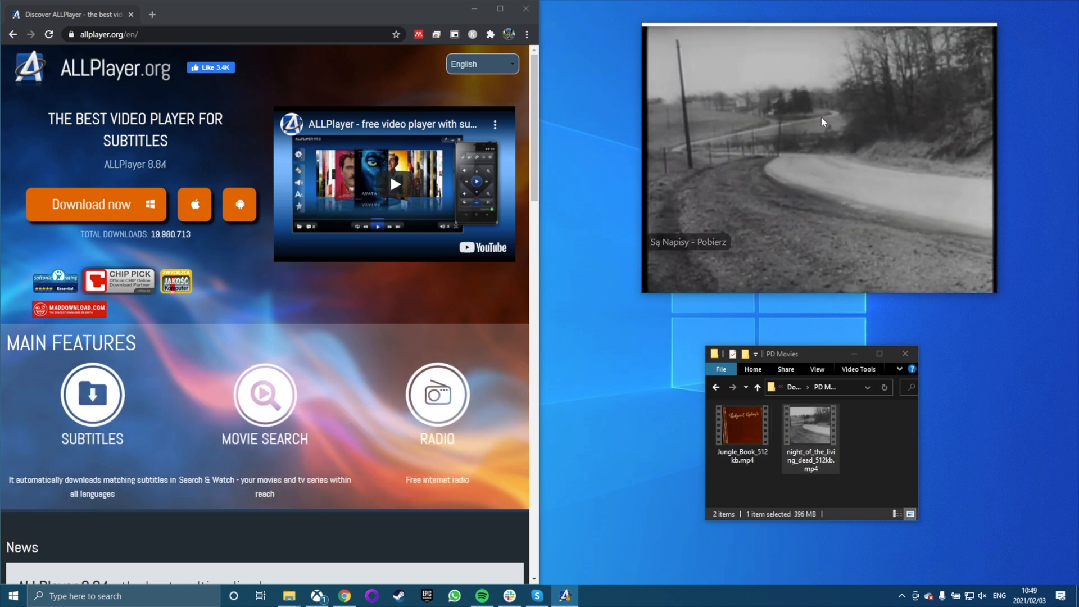
{"action": "right_click", "coordinate": [823, 121]}
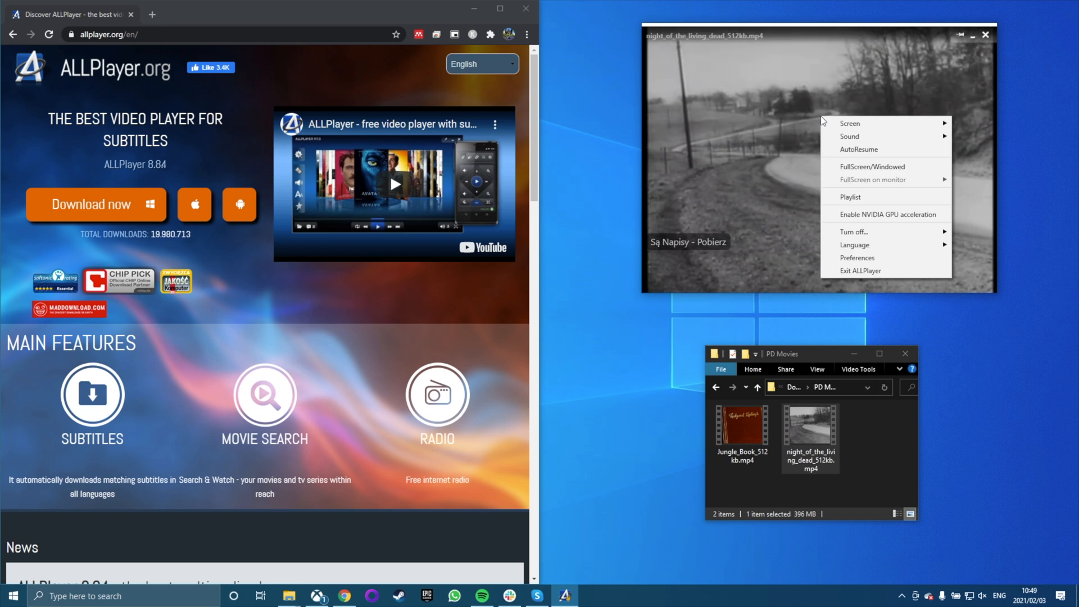
{"action": "left_click", "coordinate": [855, 244]}
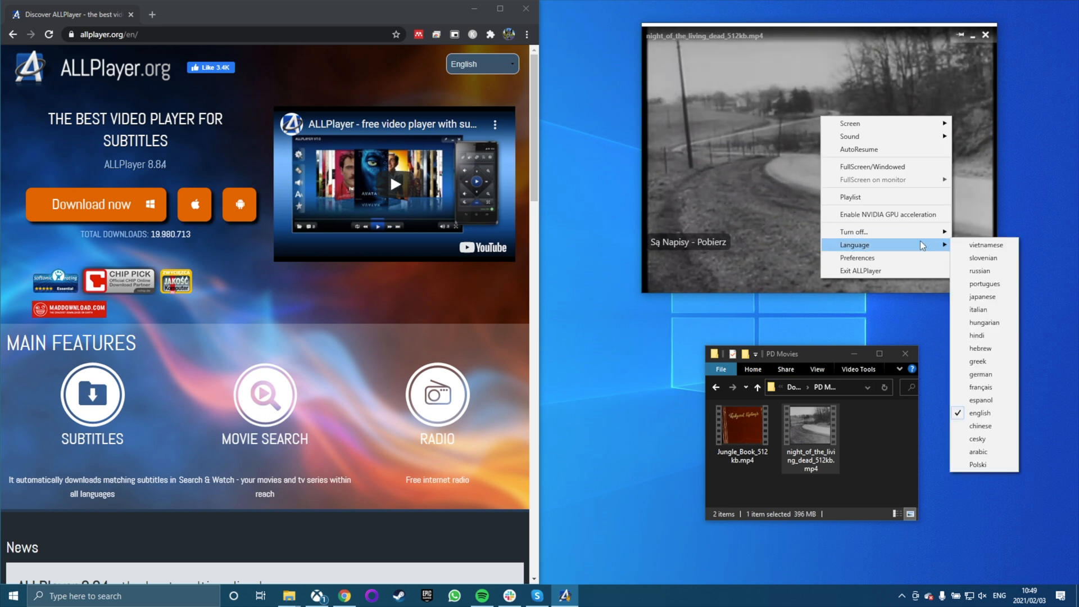